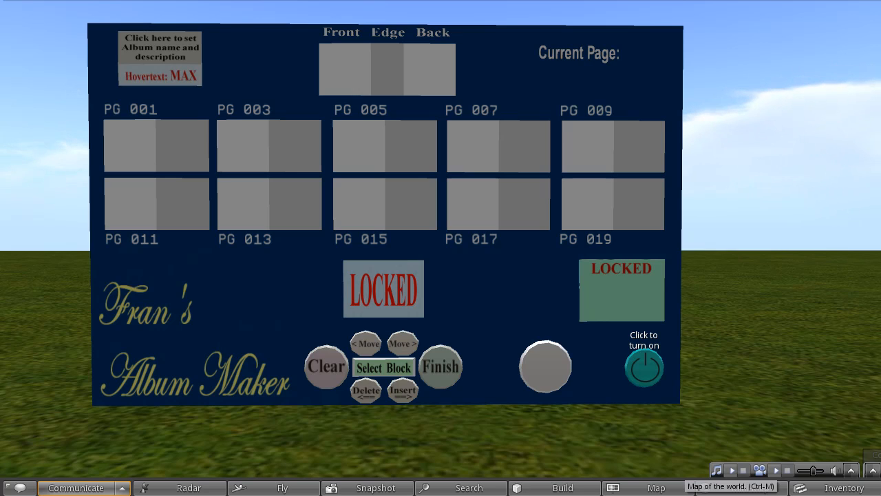
Step: Preview the 'sample cover page' image from the inventory's Sample Album folder
left_click(843, 488)
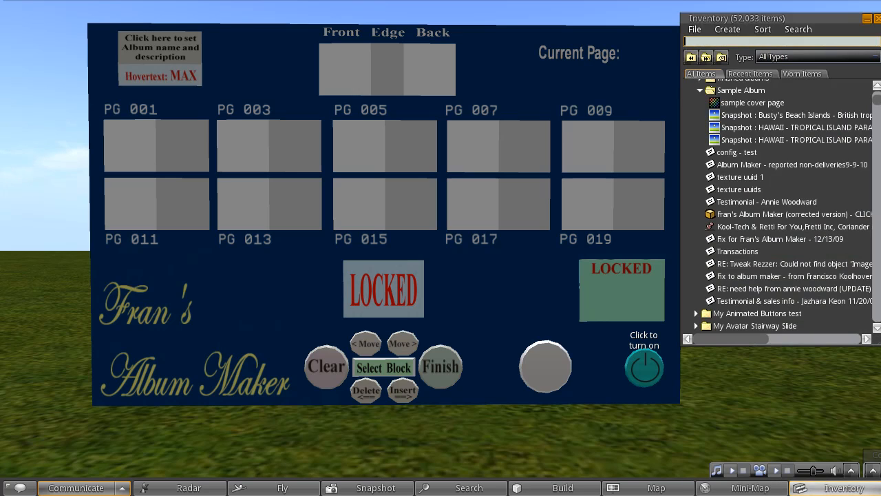
left_click(752, 102)
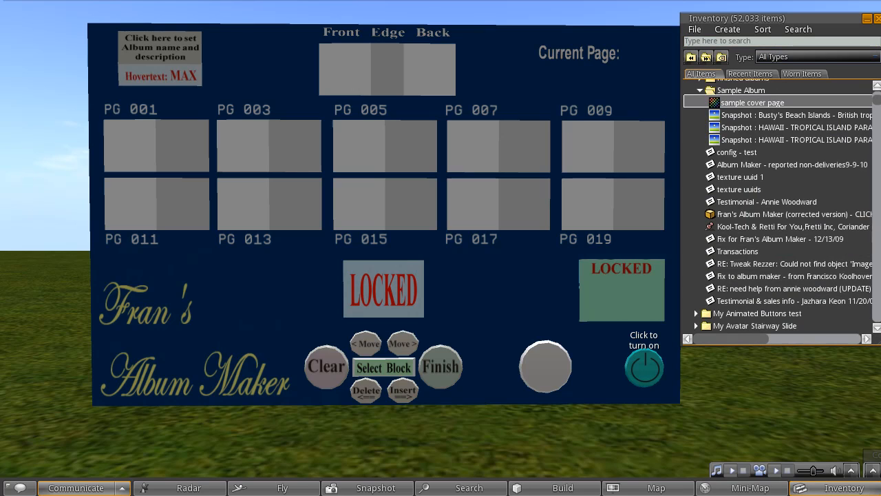
double_click(752, 102)
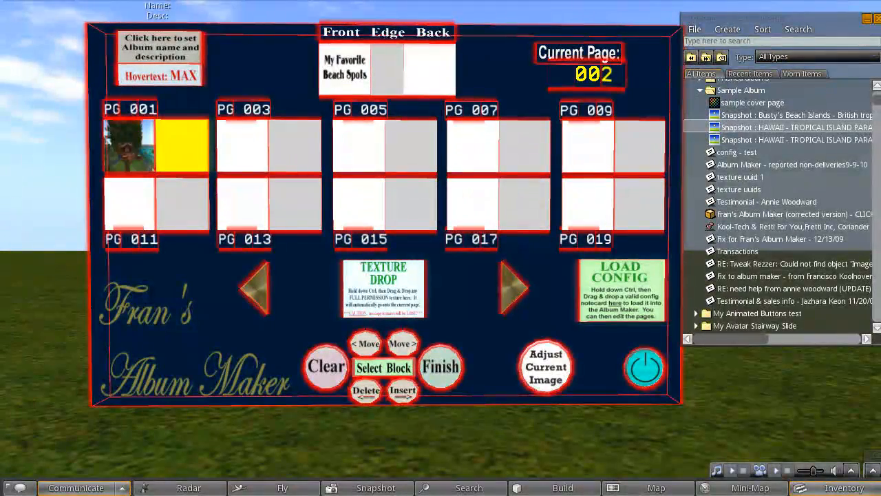
Step: Add two more beach snapshots to both sides of album page 1
left_click(513, 288)
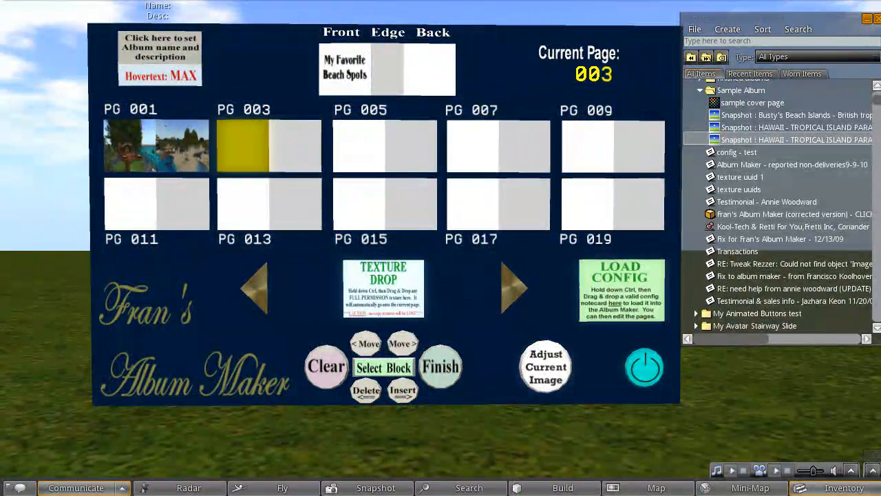
left_click(514, 287)
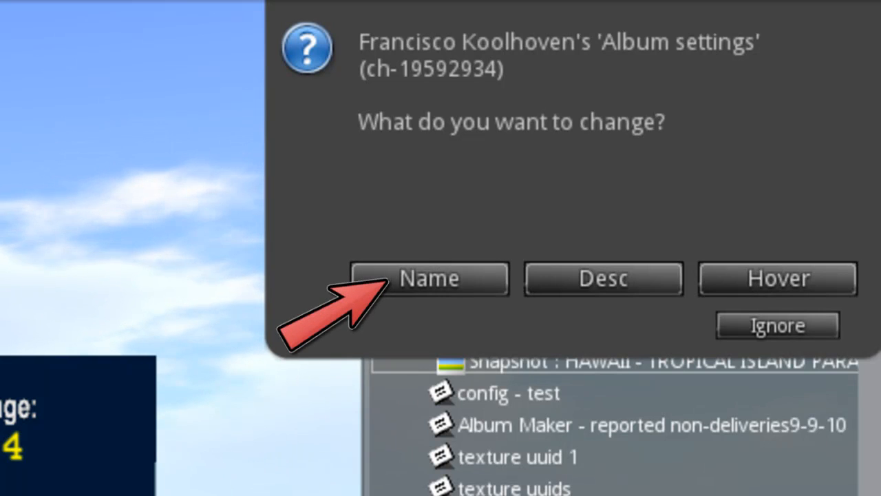
Step: Choose Name in the album settings and type 'My Fav…' in local chat
left_click(430, 279)
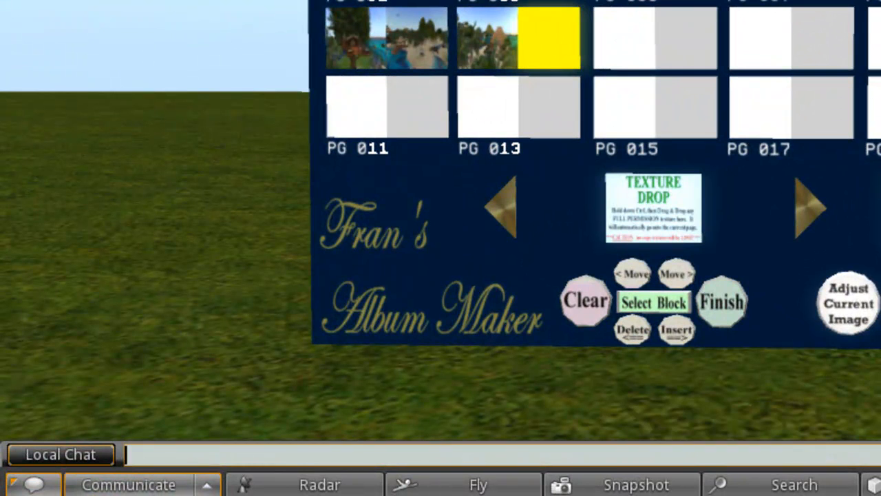
type("My Fav")
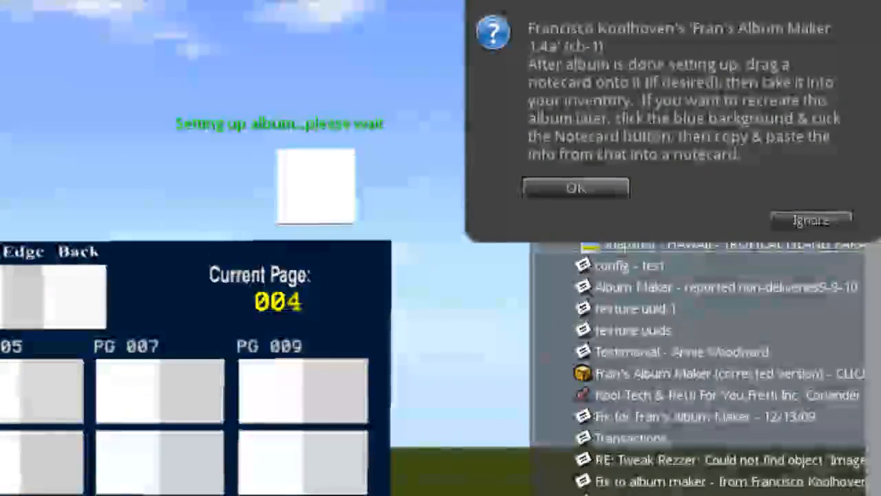
Step: Acknowledge the album setup instructions notice with OK
left_click(576, 187)
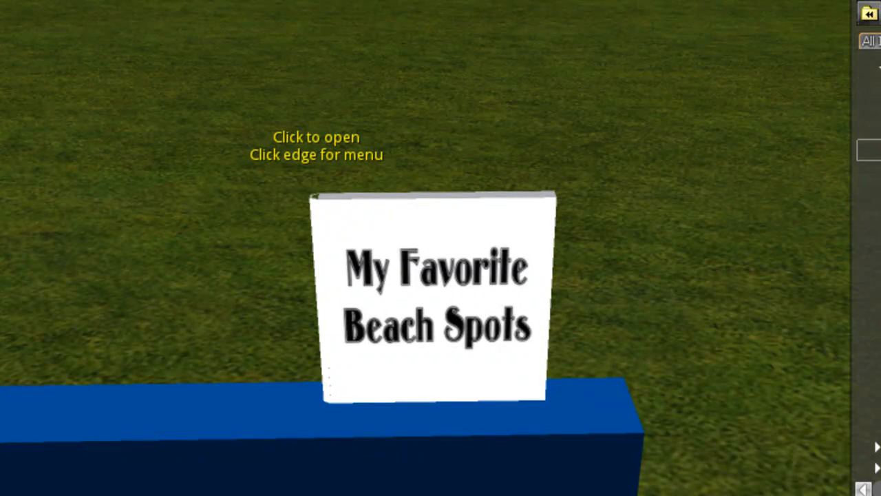
Step: Open the album cover to view pages 1–2 of 3
left_click(434, 303)
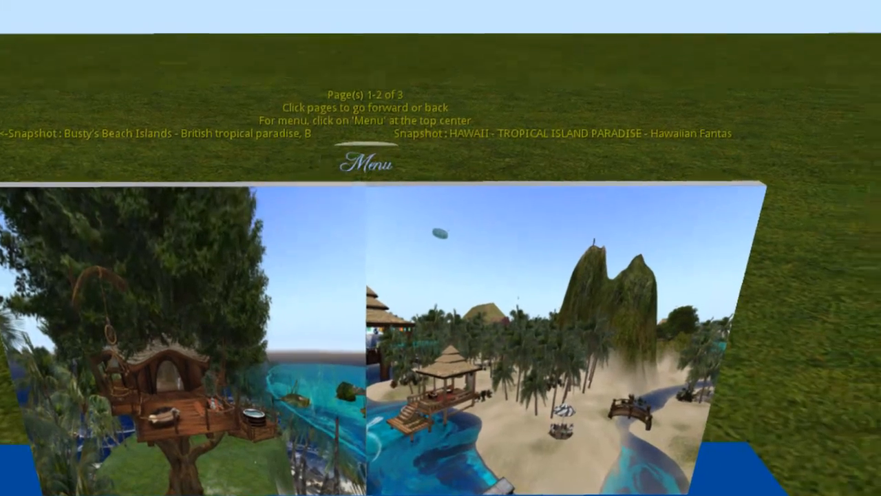
left_click(367, 160)
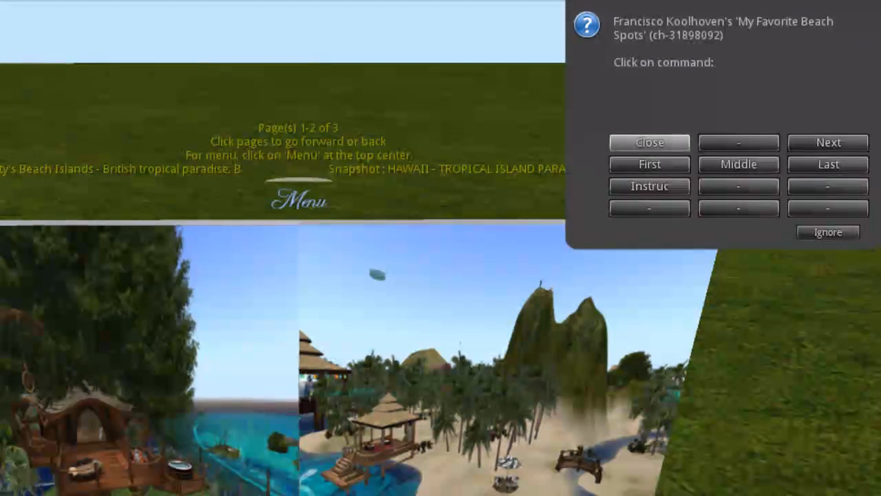
left_click(828, 165)
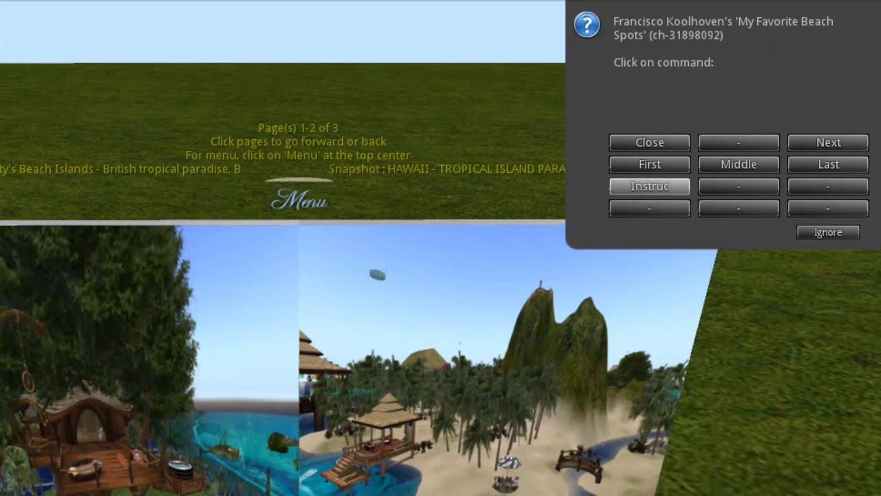
left_click(648, 142)
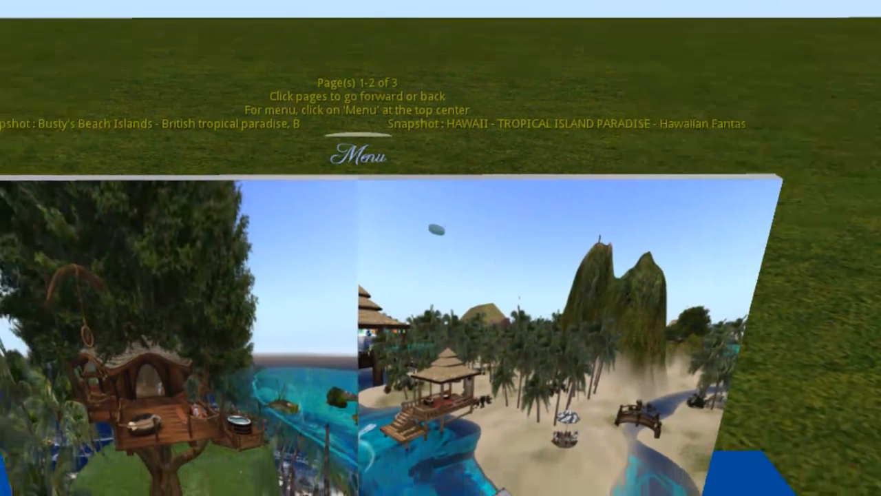